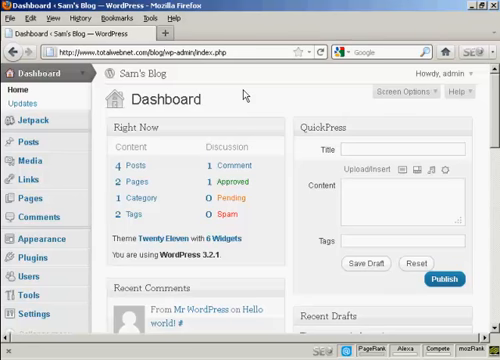
mouse_move(34, 240)
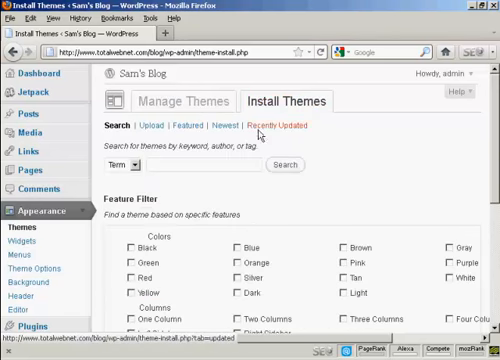
Step: Enter 'green' as the theme search term on the Install Themes page, keeping Term selected
click(113, 126)
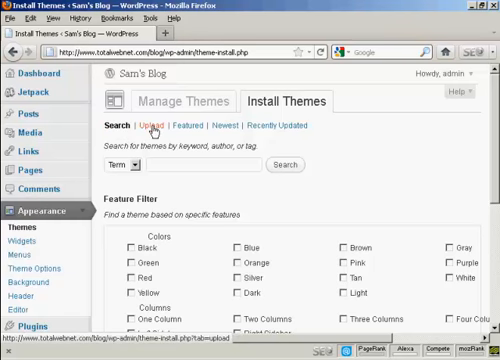
mouse_move(318, 131)
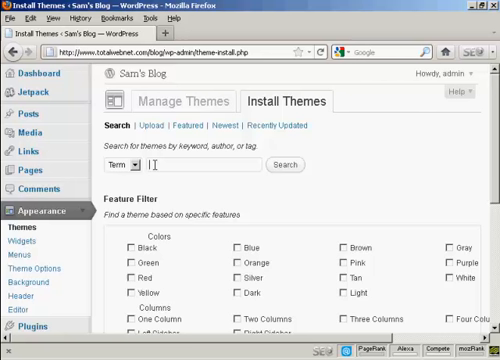
text(green)
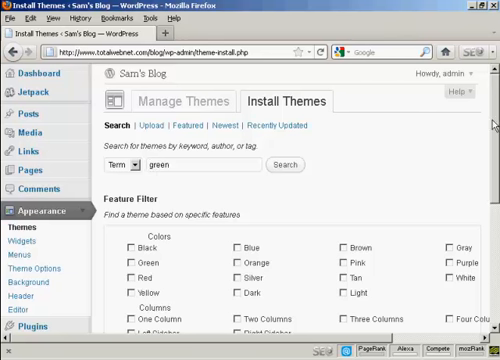
scroll(down, 3)
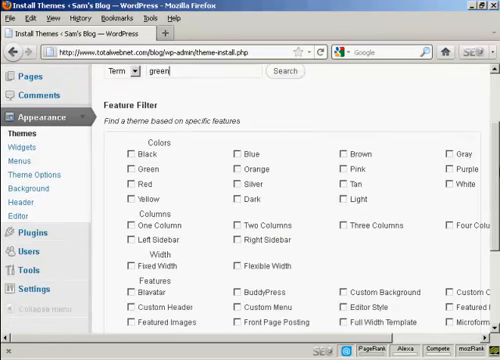
scroll(down, 3)
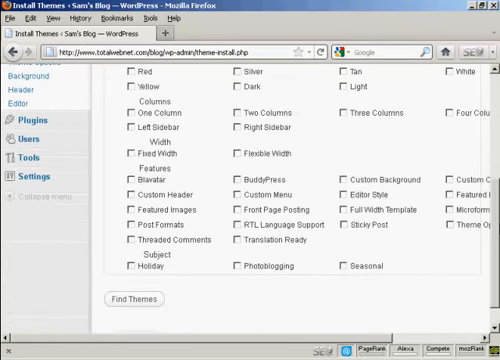
scroll(up, 3)
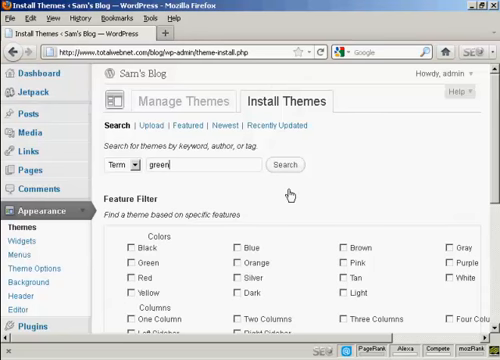
Step: Run the search, returning 43 green-themed results including Cordobo Green Park 2 and Greener Side
click(289, 165)
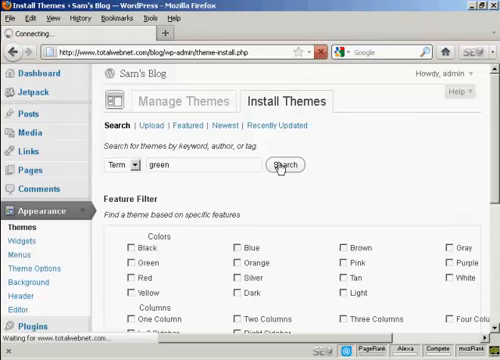
click(282, 165)
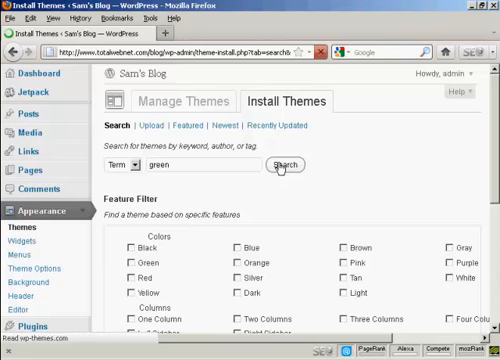
click(279, 164)
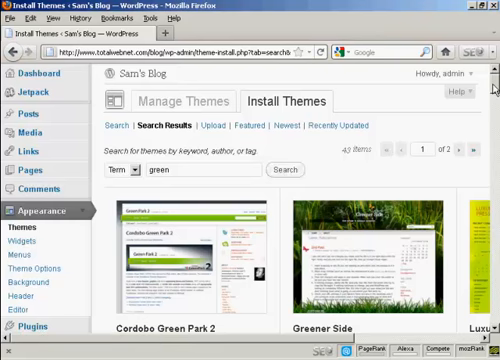
Step: Scroll through the green theme results and back toward the top
scroll(down, 3)
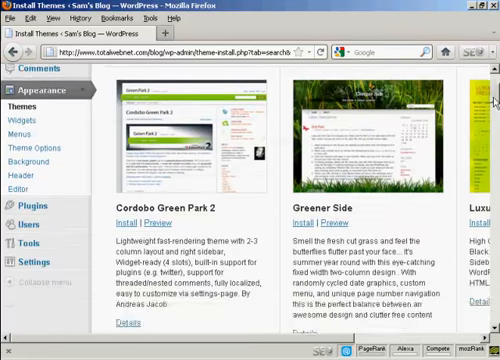
scroll(down, 3)
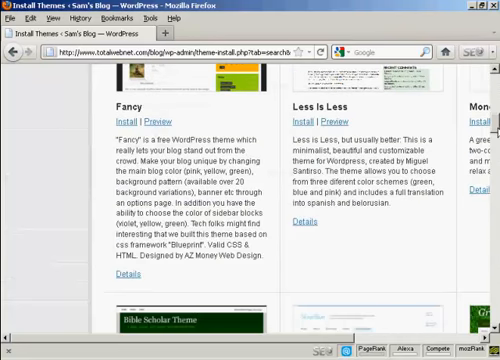
scroll(down, 3)
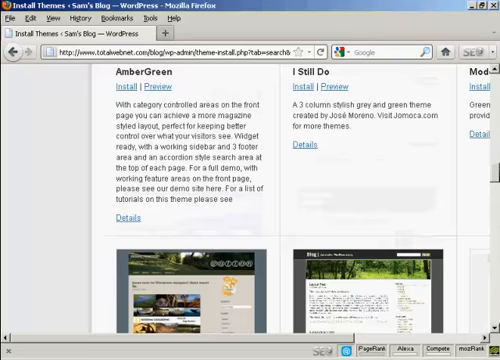
scroll(down, 3)
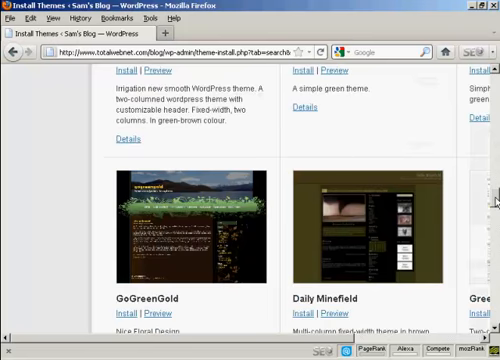
scroll(up, 3)
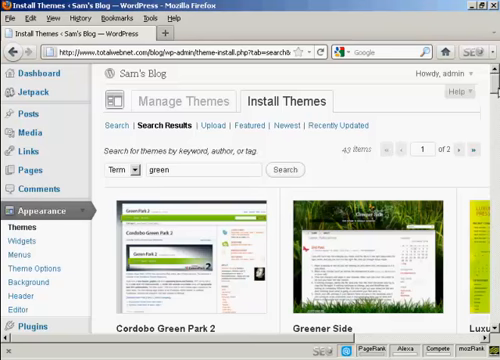
scroll(down, 3)
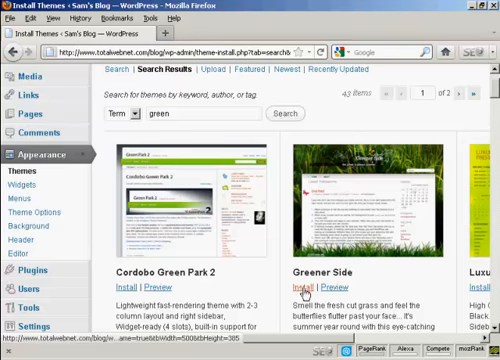
mouse_move(337, 287)
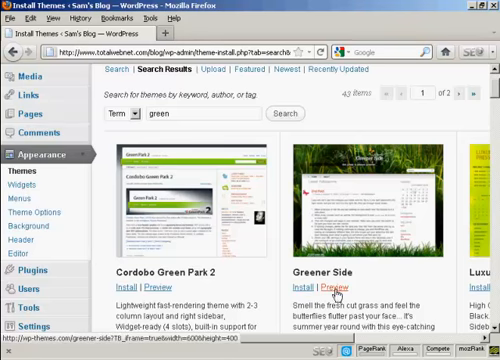
click(344, 288)
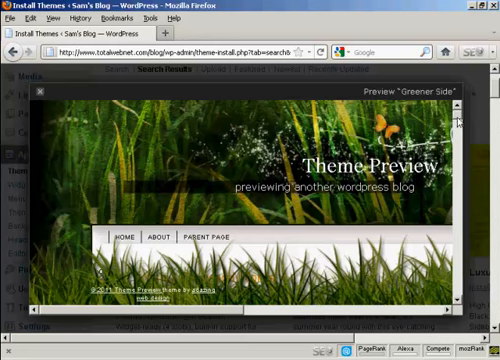
scroll(down, 3)
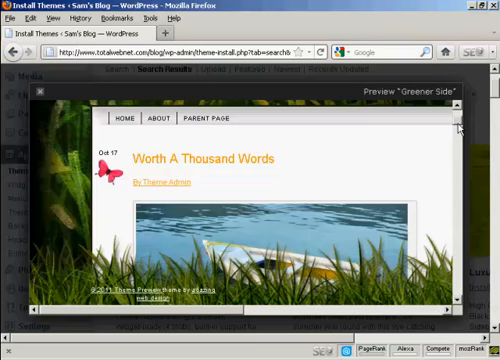
scroll(down, 3)
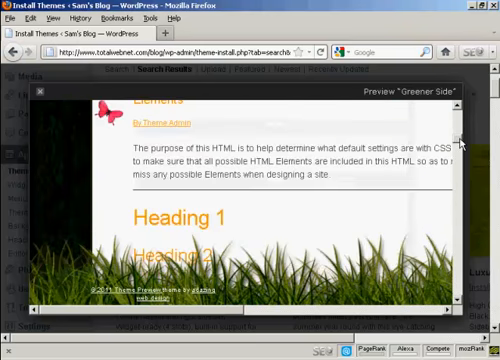
scroll(down, 3)
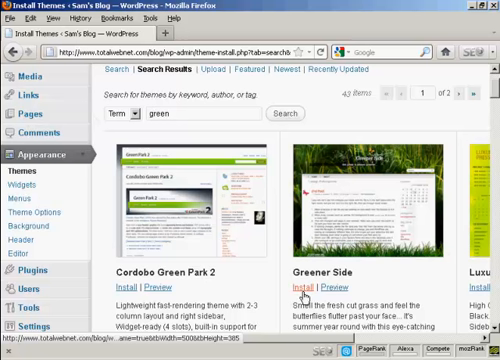
Step: Install Greener Side 1.06 on Sam's Blog, confirming with Install Now
click(304, 288)
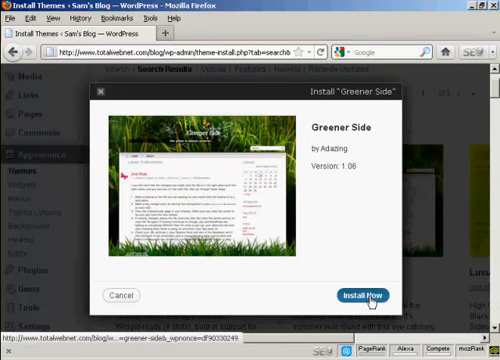
click(360, 294)
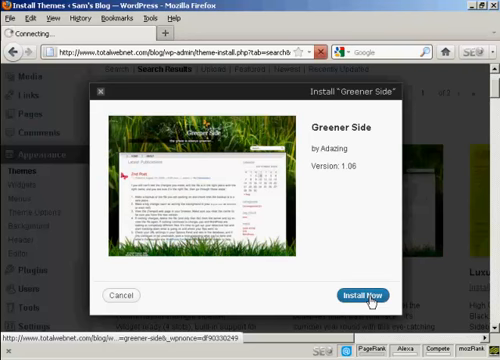
click(374, 294)
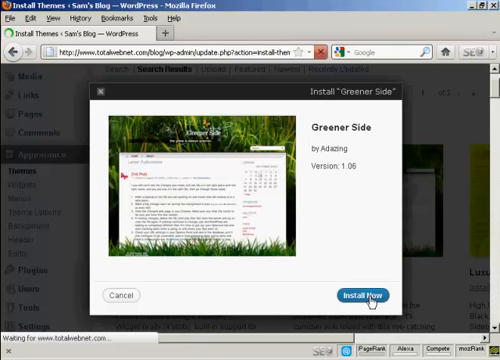
click(362, 294)
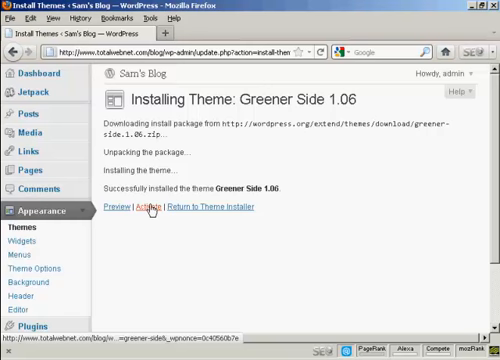
Step: Activate Greener Side 1.06 so it becomes the blog's current theme
click(140, 207)
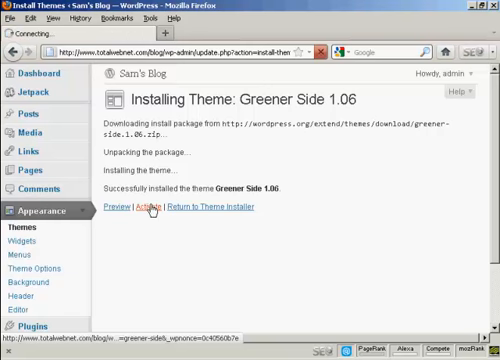
click(145, 208)
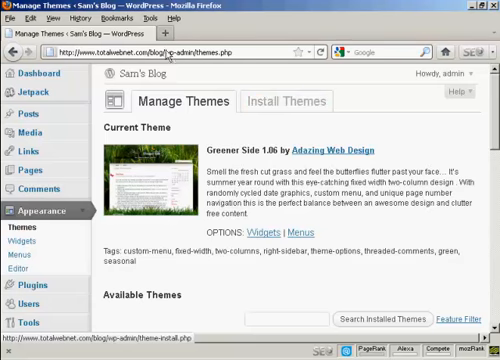
mouse_move(172, 34)
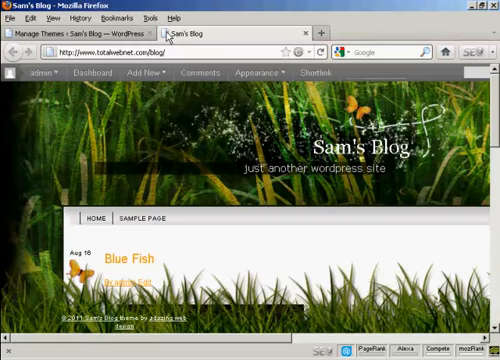
mouse_move(491, 88)
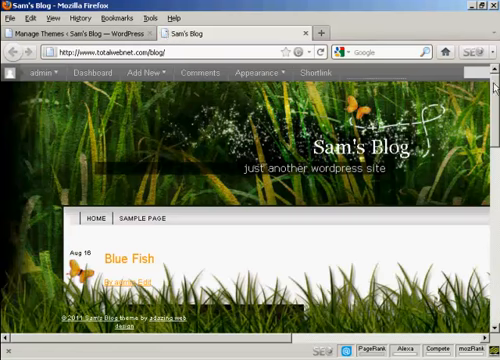
Step: Scroll the Greener Side front page down to the Blue Fish post and back to the header
scroll(down, 3)
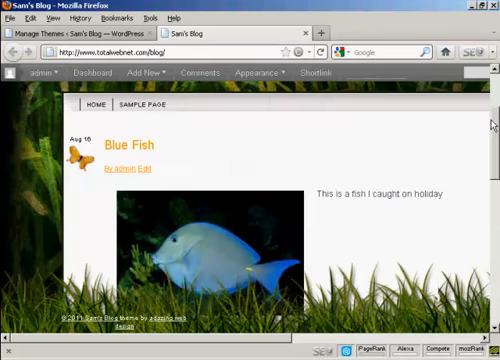
scroll(up, 3)
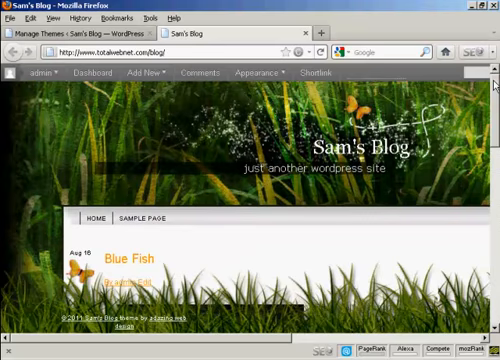